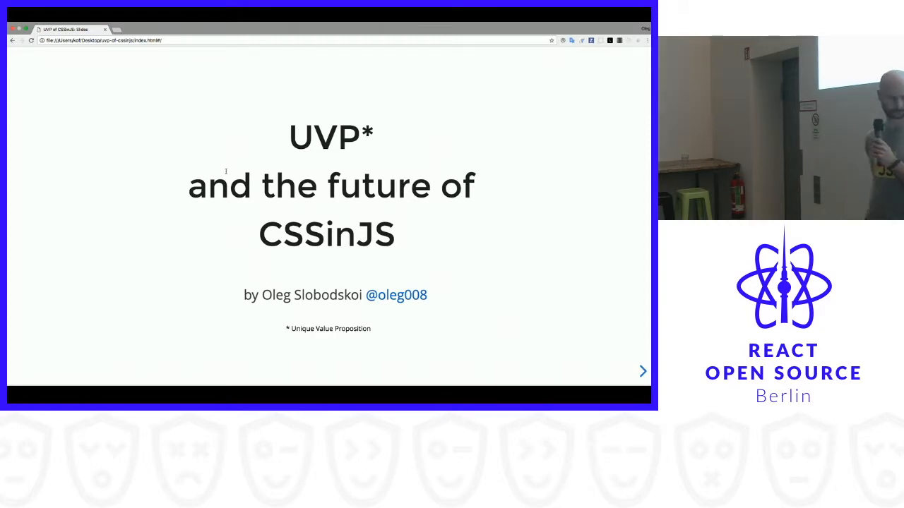
Step: Advance through the opening CSS-in-JS slides up to the JavaScript slide
click(641, 370)
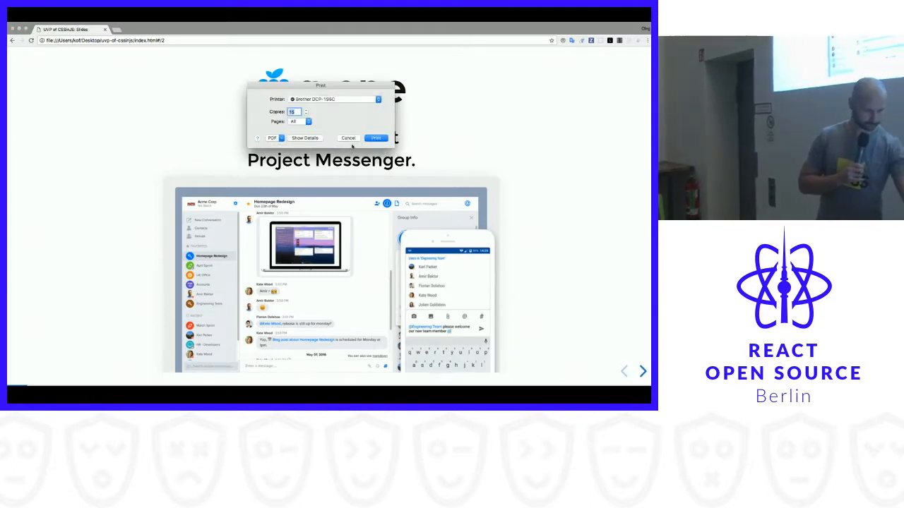
click(347, 138)
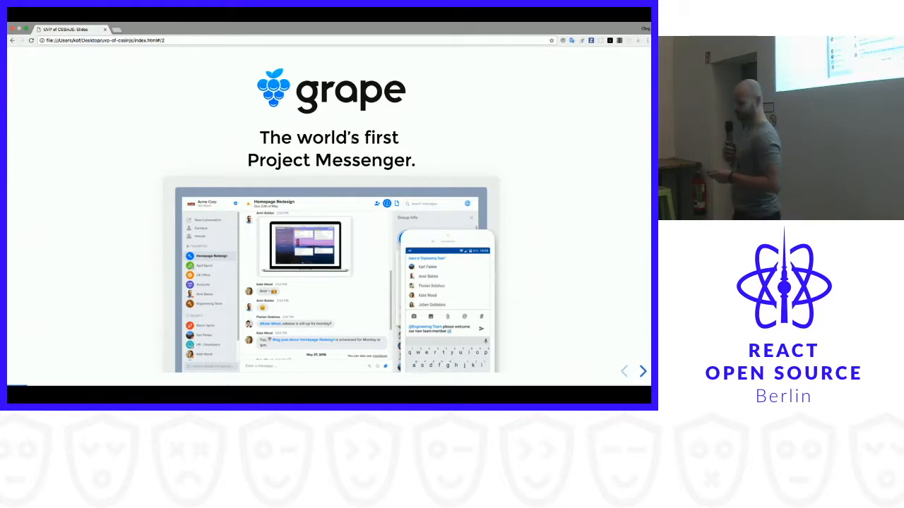
click(641, 369)
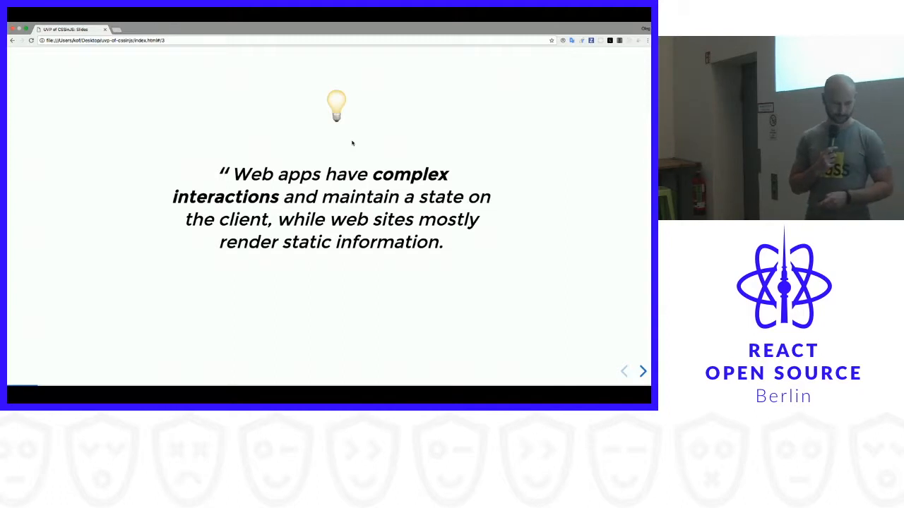
click(640, 370)
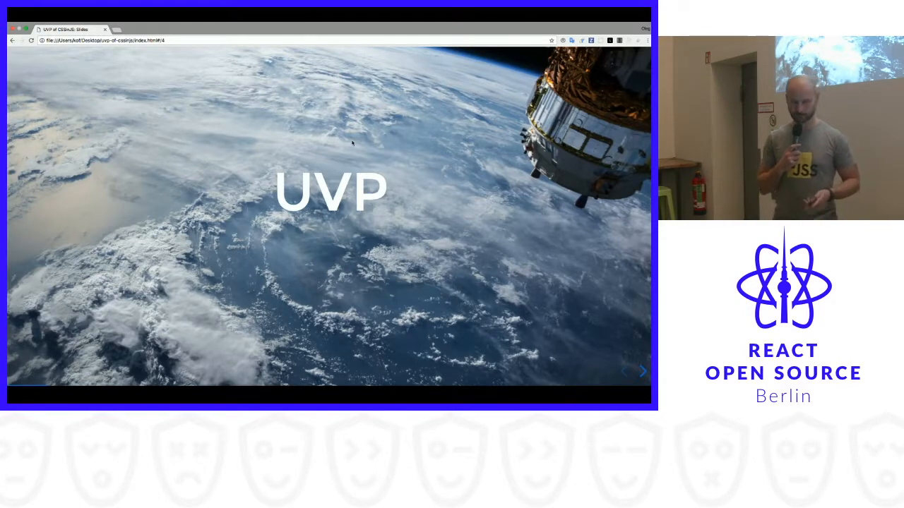
click(641, 372)
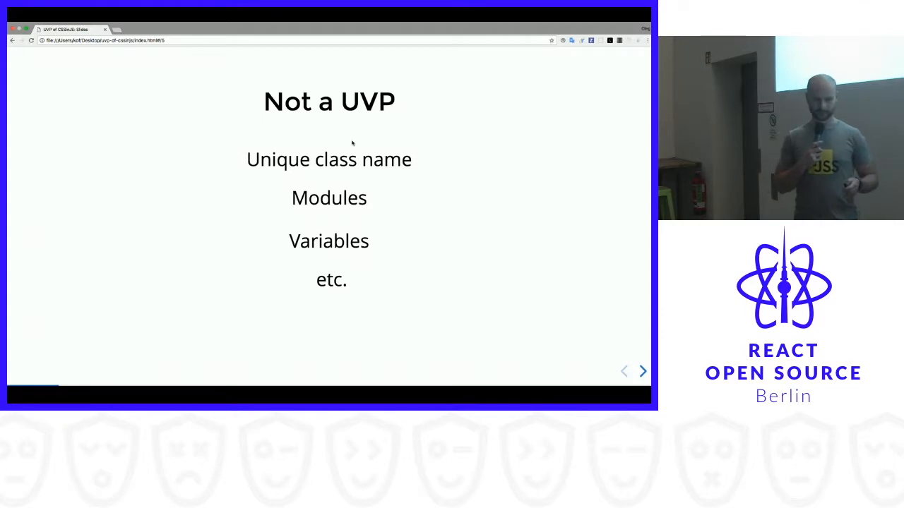
click(641, 370)
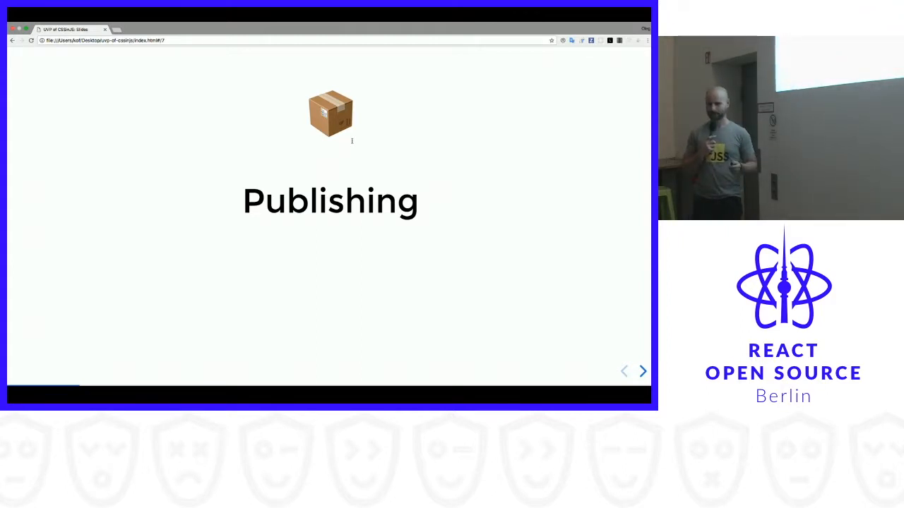
click(641, 370)
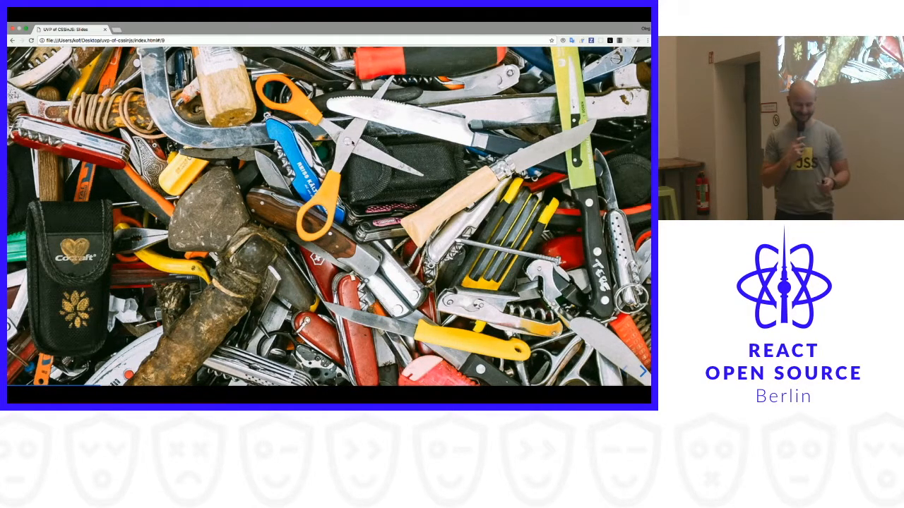
click(641, 370)
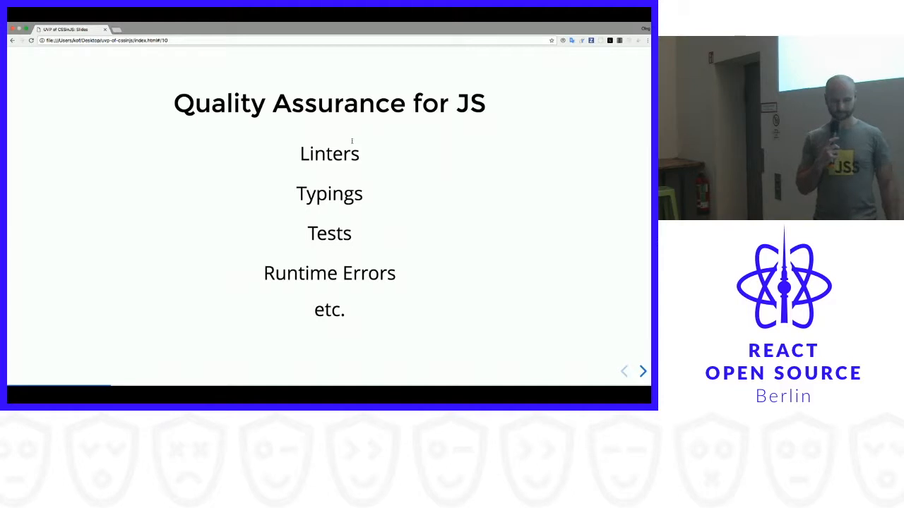
click(641, 370)
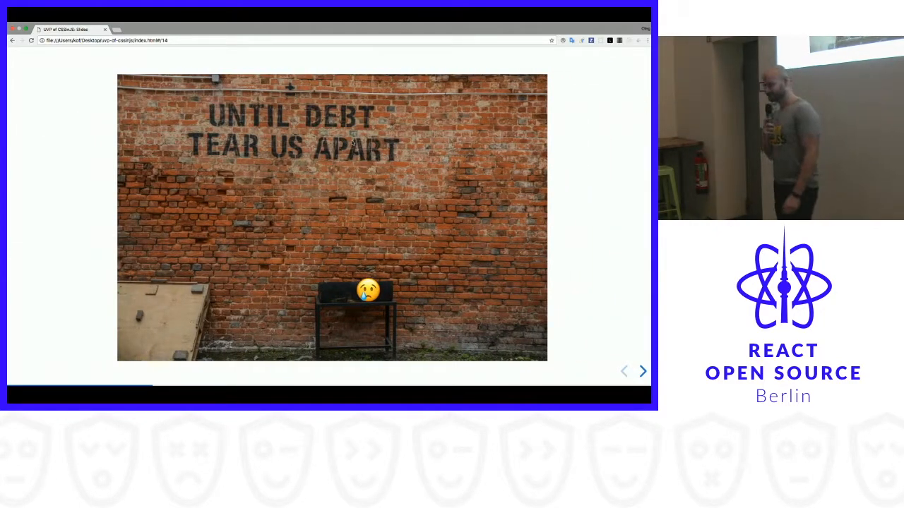
click(641, 369)
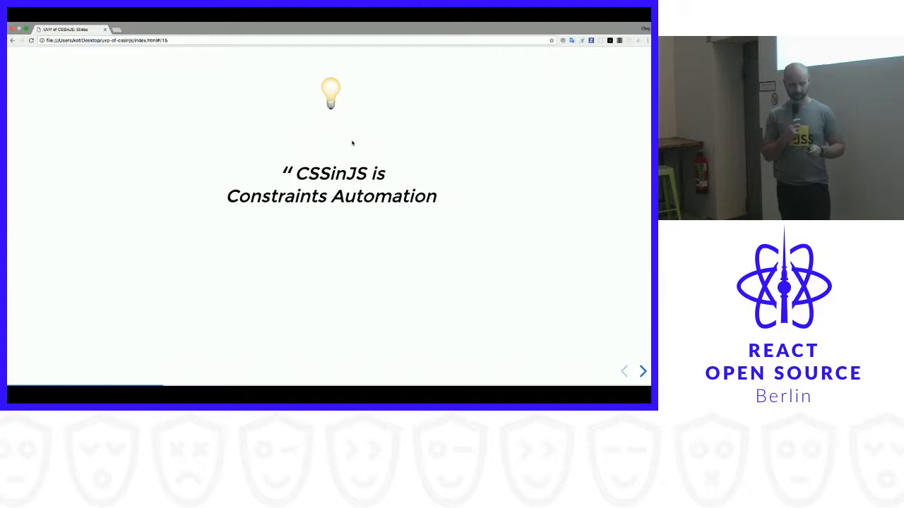
click(641, 370)
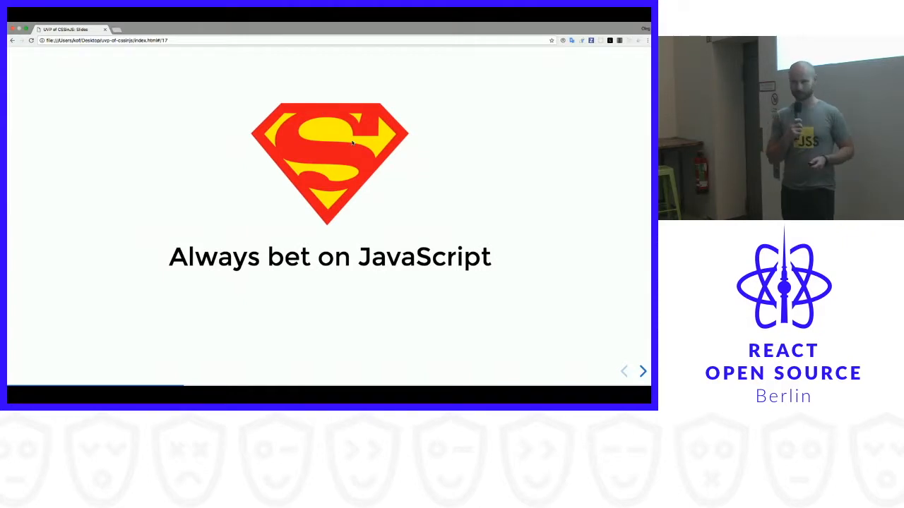
Step: Advance through the Theming, theme-definition and Material-UI slides
click(641, 369)
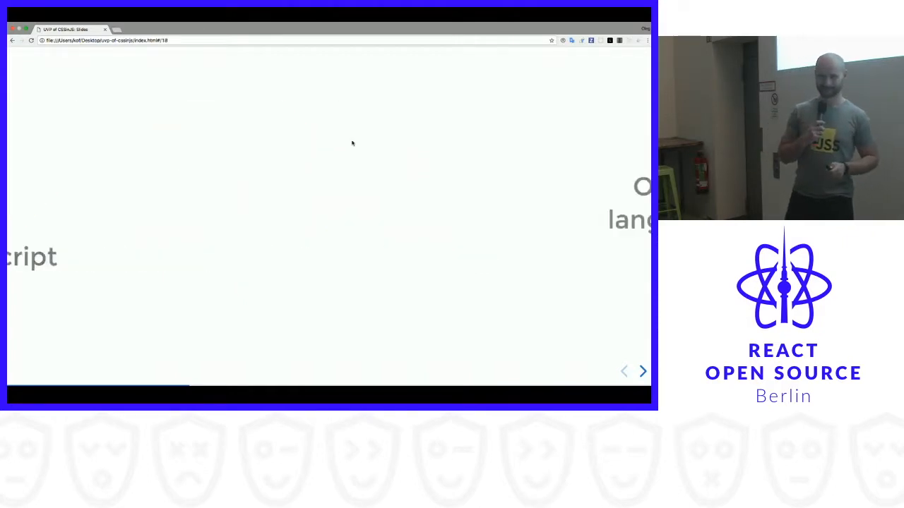
click(641, 370)
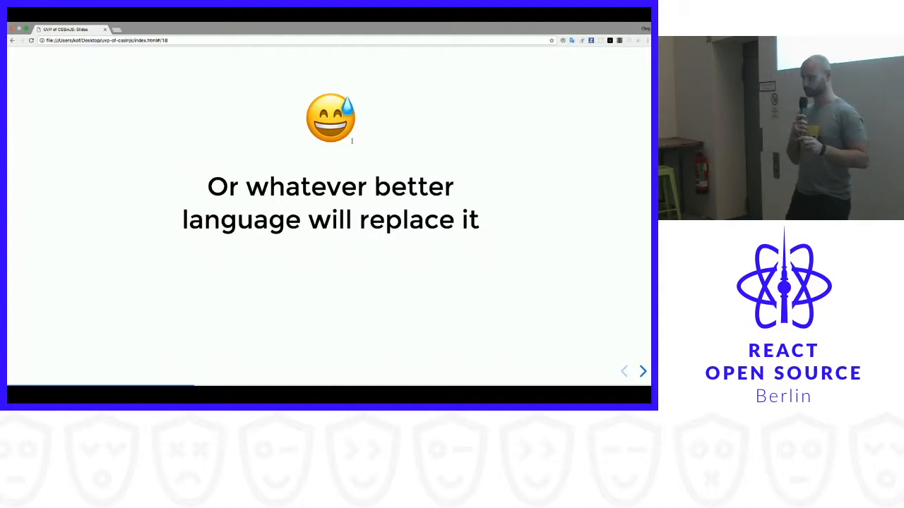
click(641, 370)
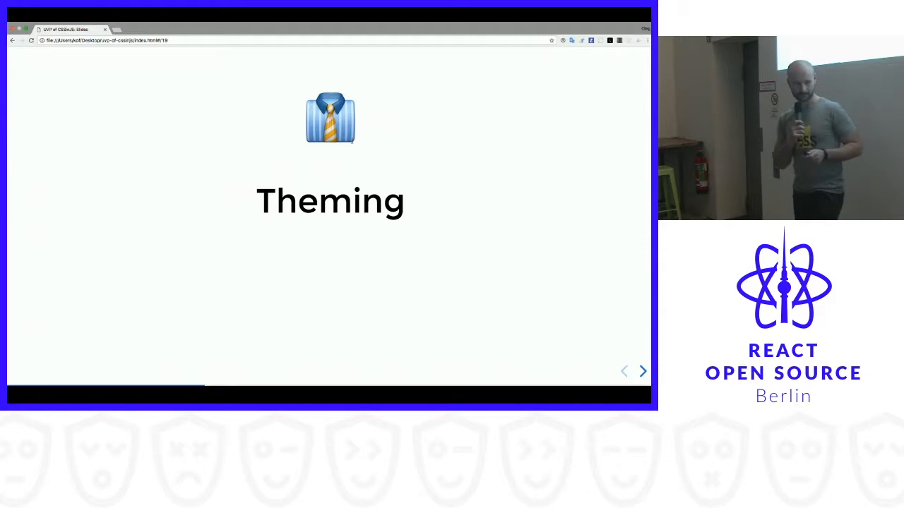
click(641, 370)
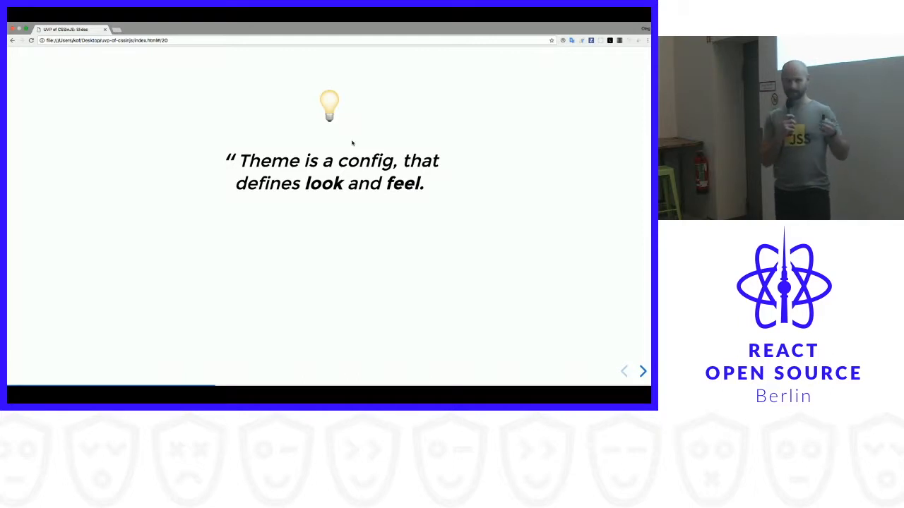
click(641, 370)
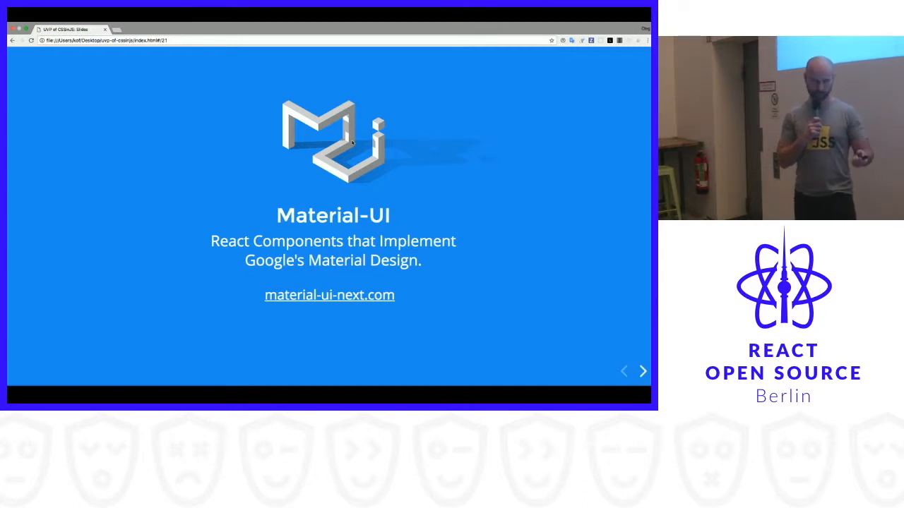
click(641, 370)
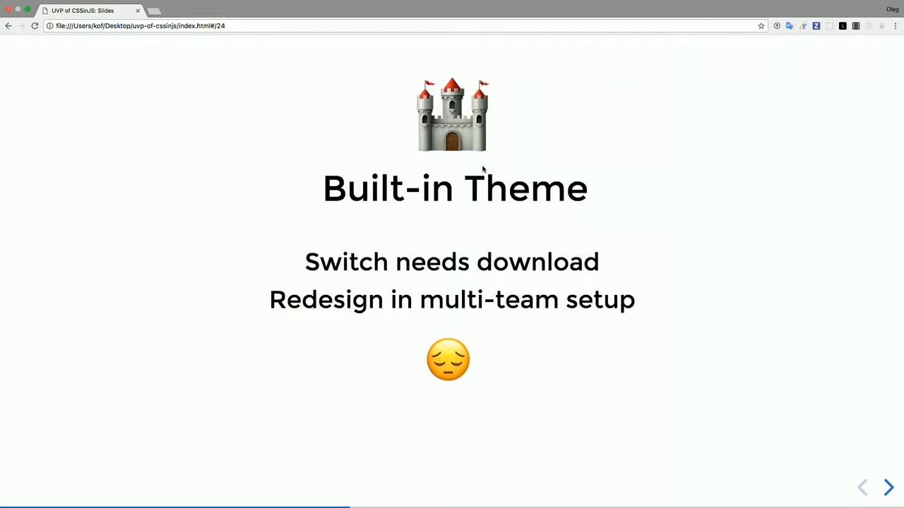
Step: Advance past the Built-in Theme, colliding cars, Use context and Data Driven Styling slides
click(888, 487)
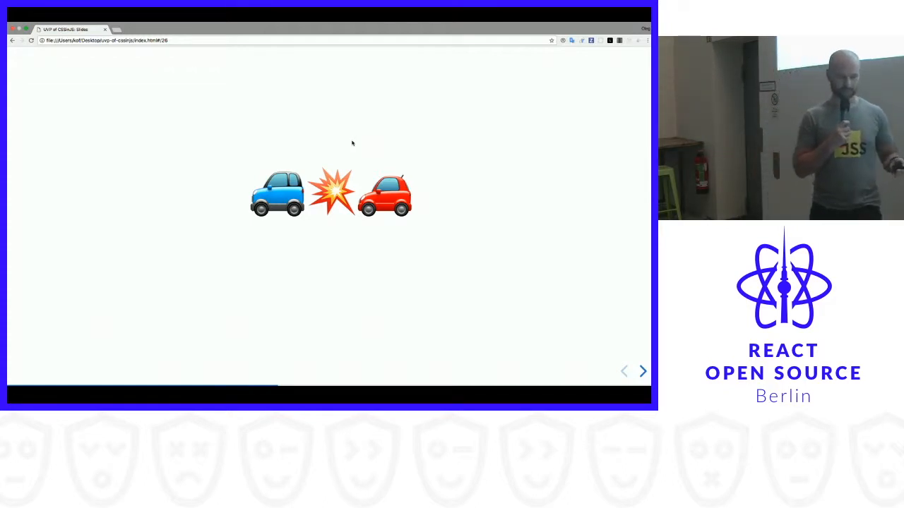
click(641, 370)
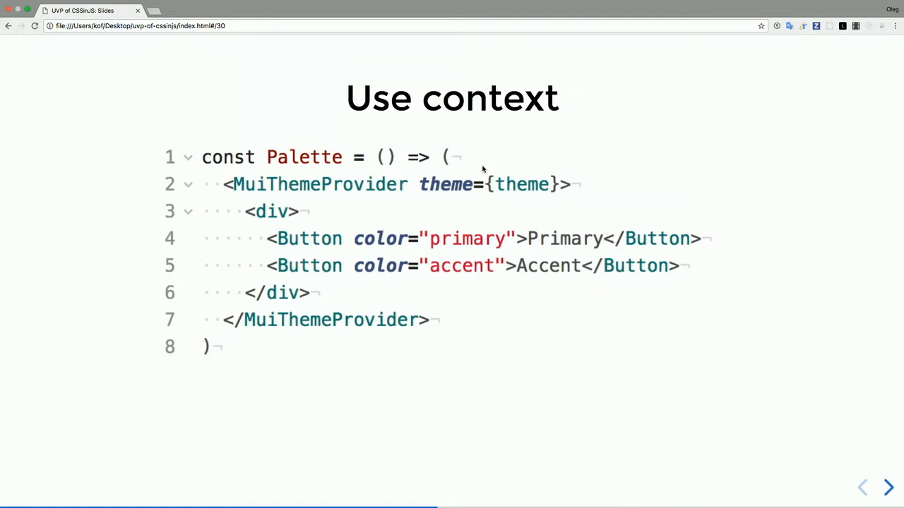
click(887, 487)
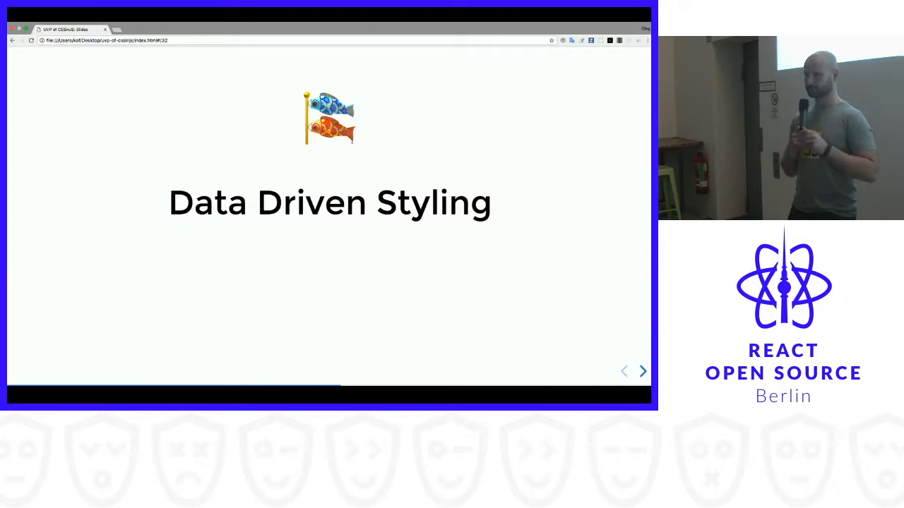
click(641, 370)
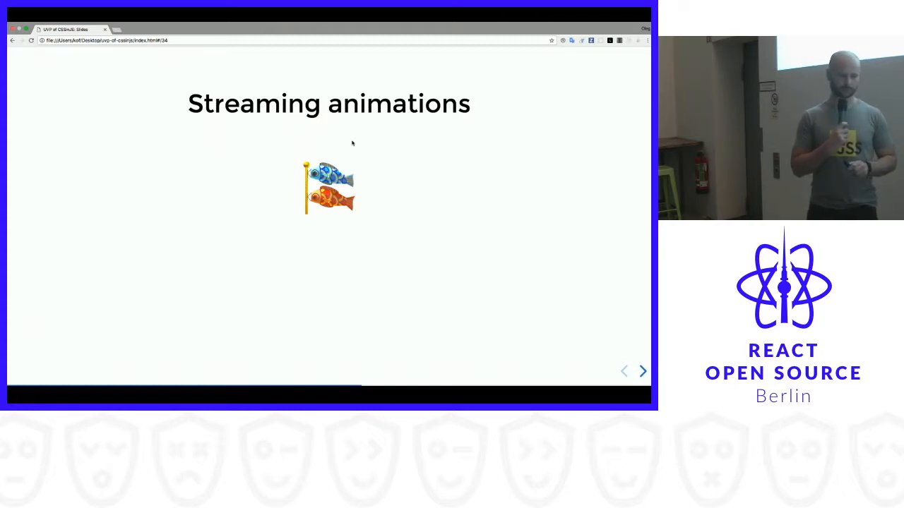
click(641, 370)
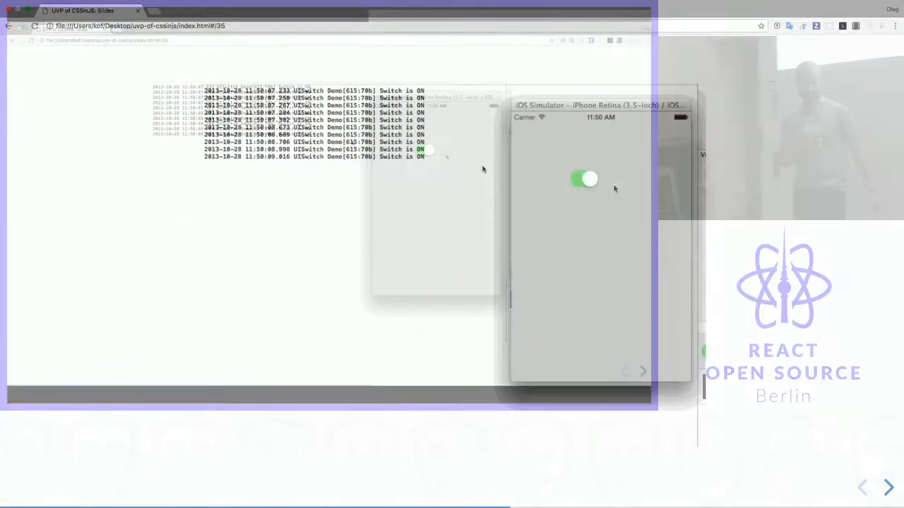
Step: Toggle the switch demo repeatedly, then advance past 'No Transitions, No Keyframes' to 'CSSOM FTW'
click(585, 178)
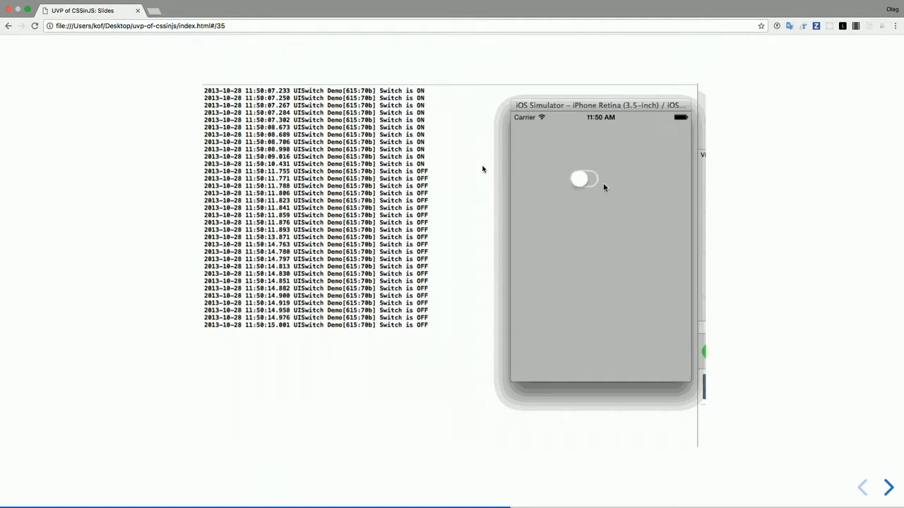
click(583, 178)
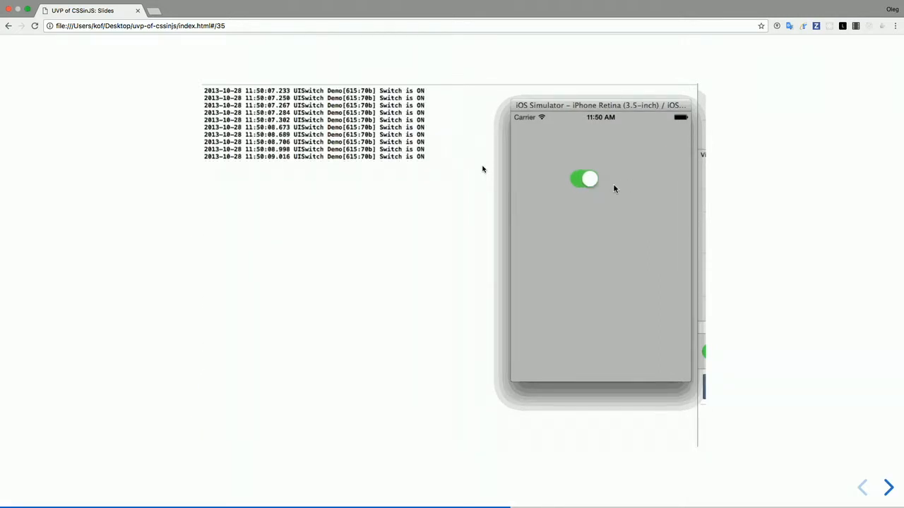
click(585, 178)
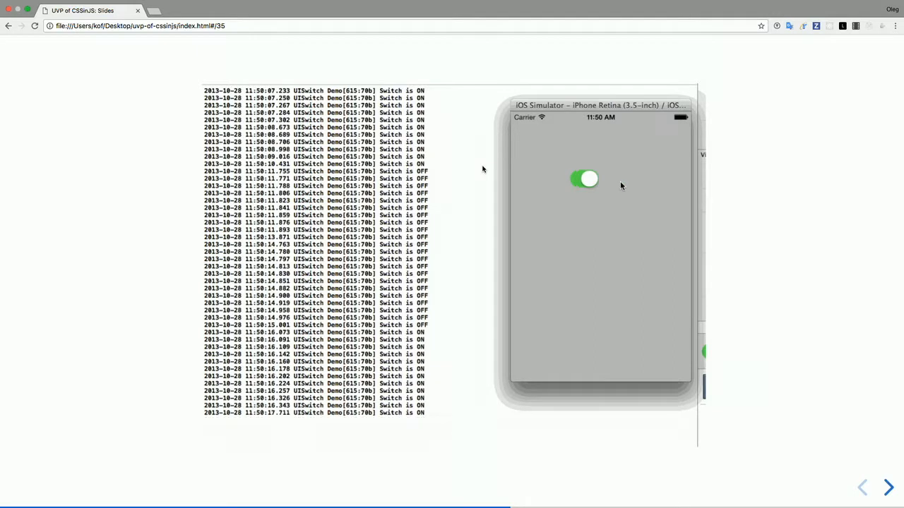
click(585, 177)
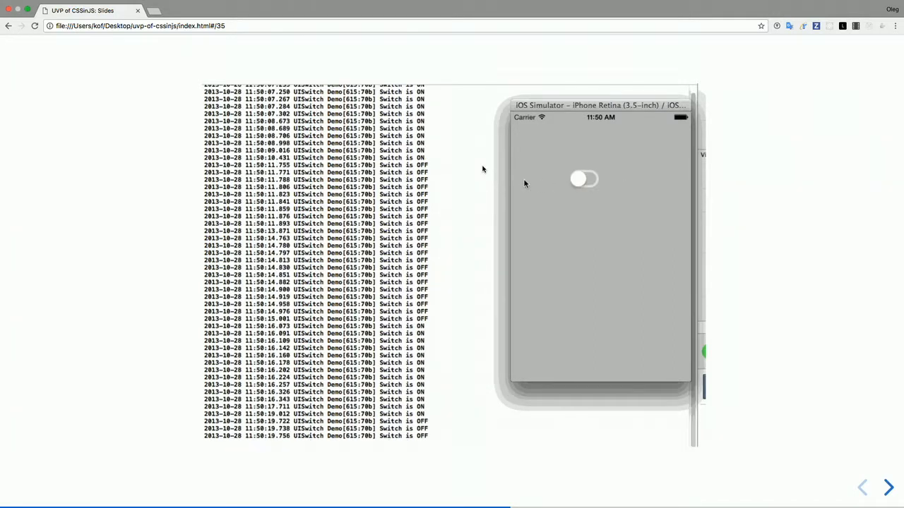
click(585, 180)
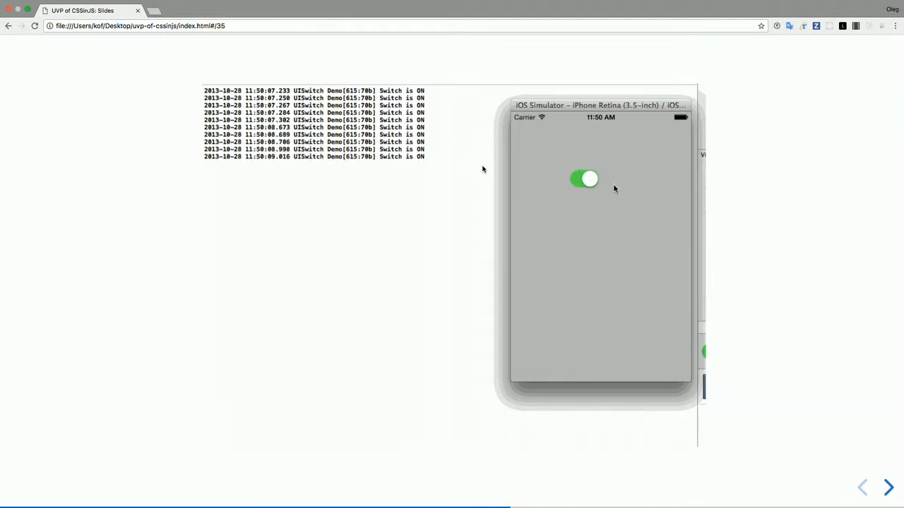
click(583, 178)
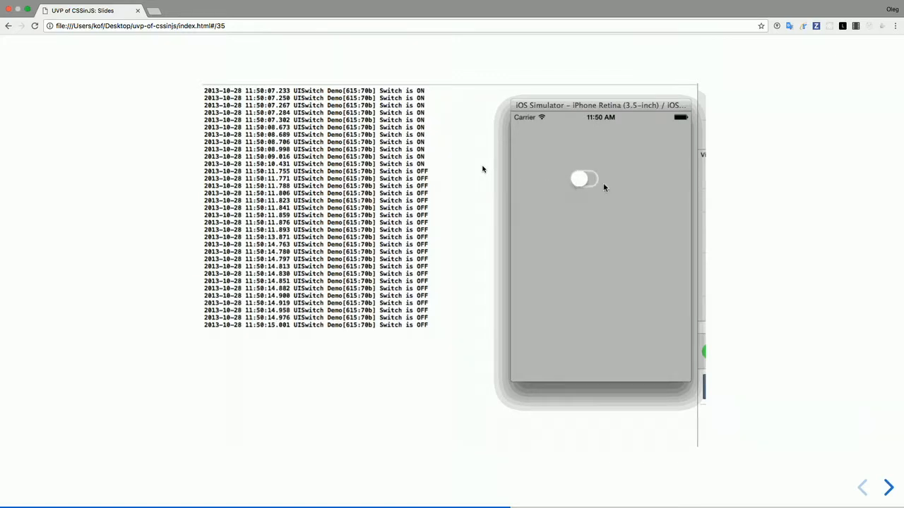
click(584, 178)
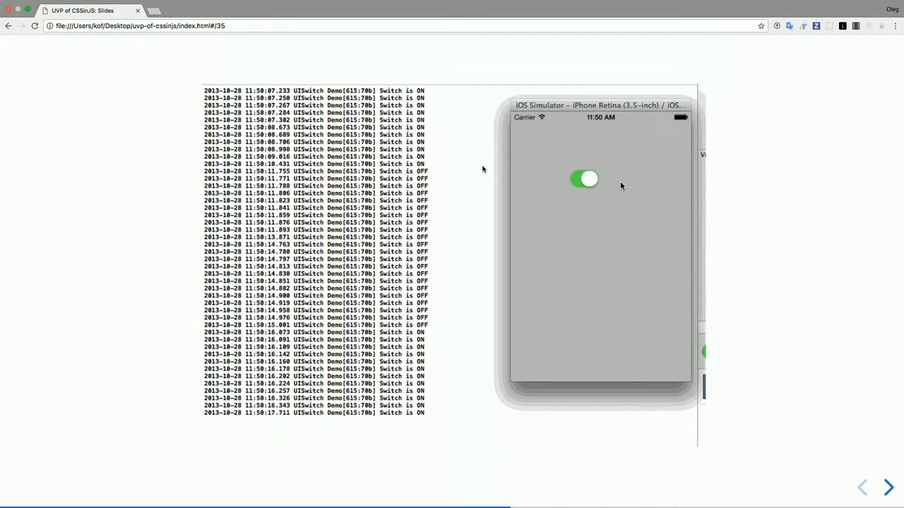
click(584, 178)
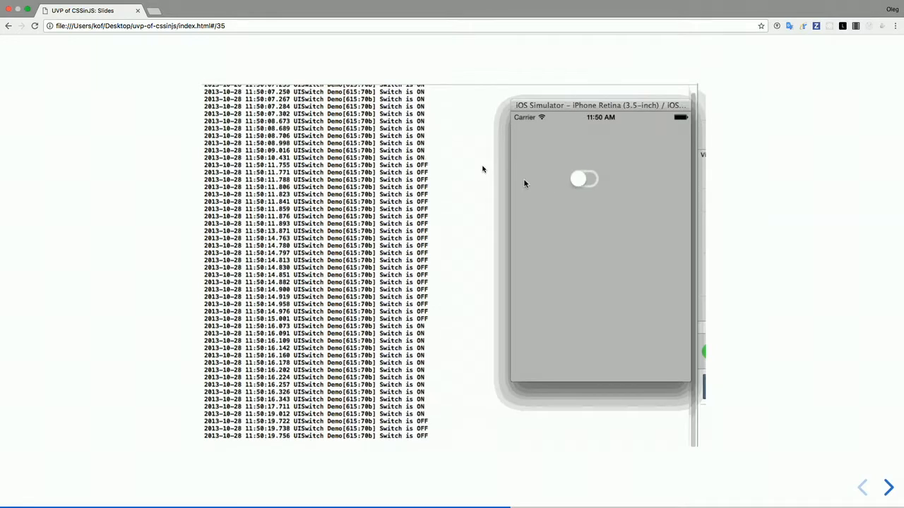
click(584, 178)
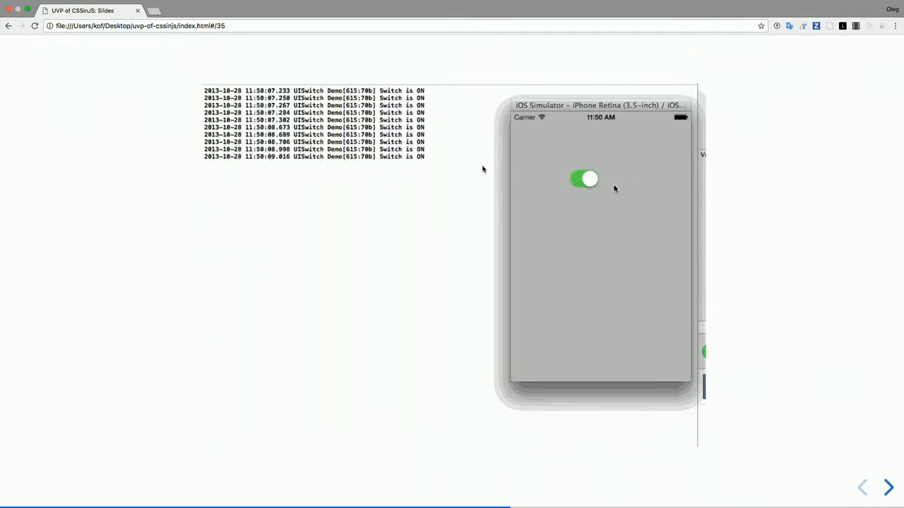
click(583, 178)
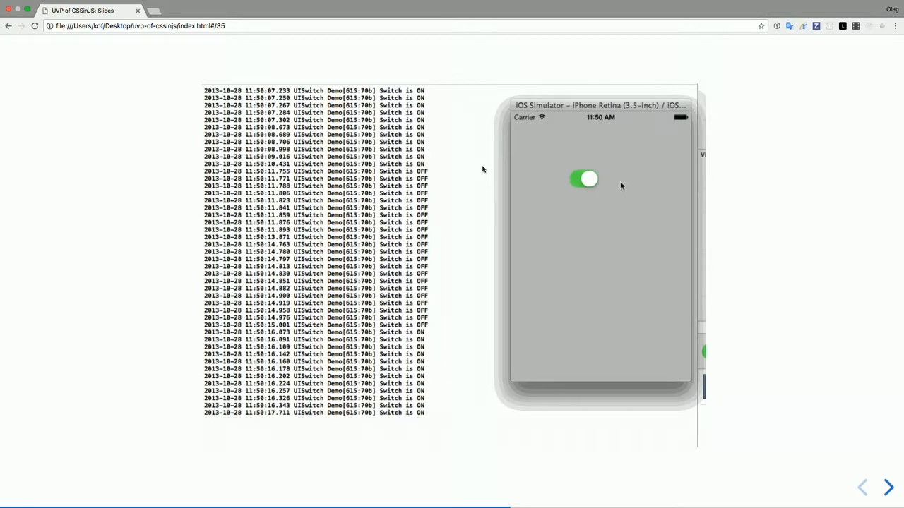
click(584, 178)
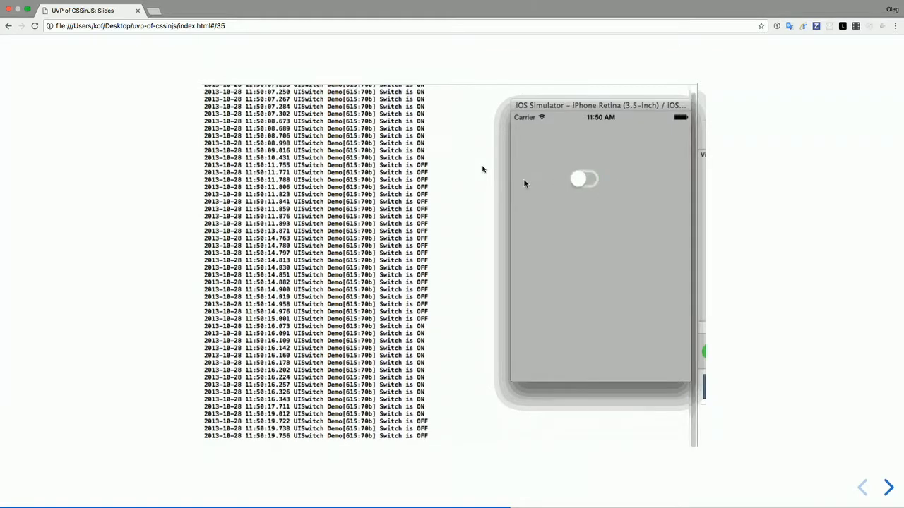
click(887, 487)
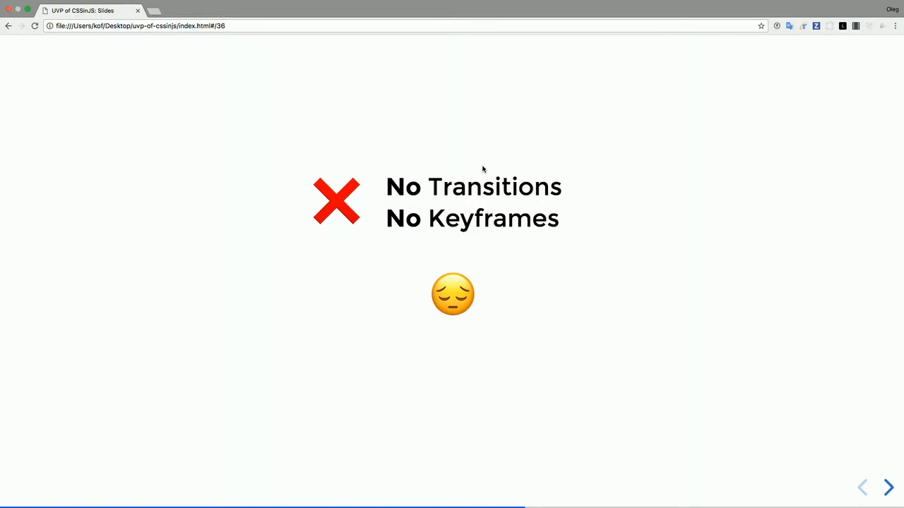
click(888, 487)
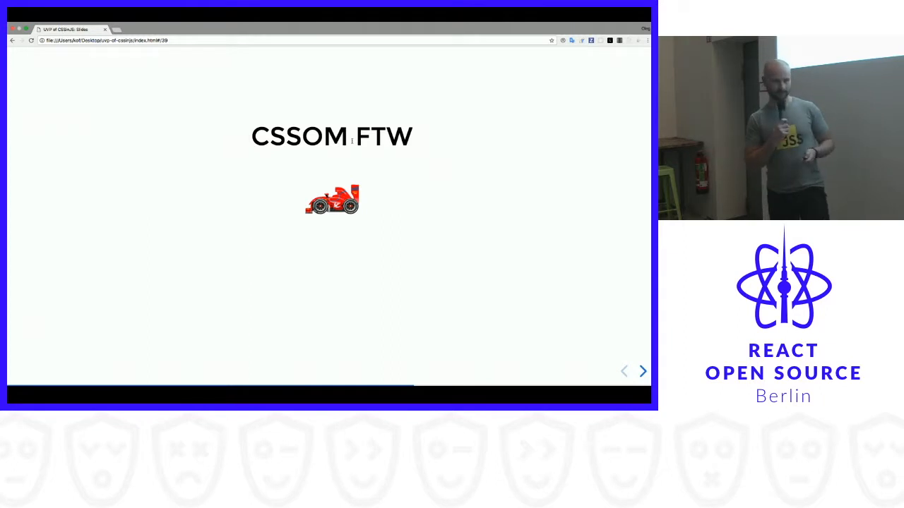
Step: Advance past the Create CSS Rule code slide to 'JSS Function Values'
click(641, 370)
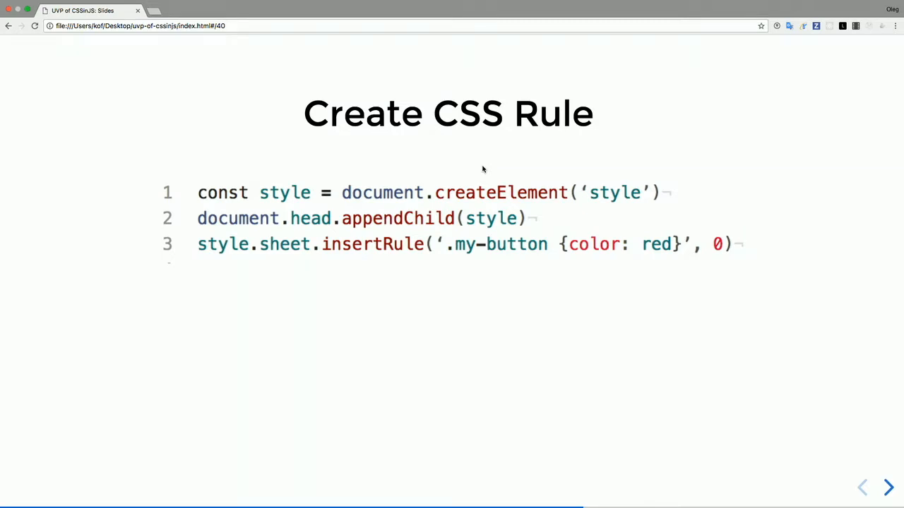
click(888, 487)
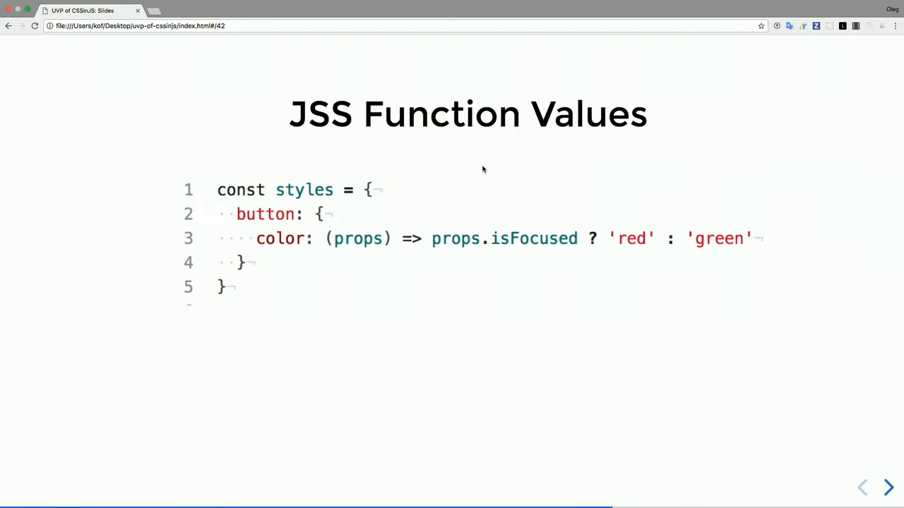
Step: Advance past the SCU slide to the Pure JSS demo animating ten coloured circles
click(888, 486)
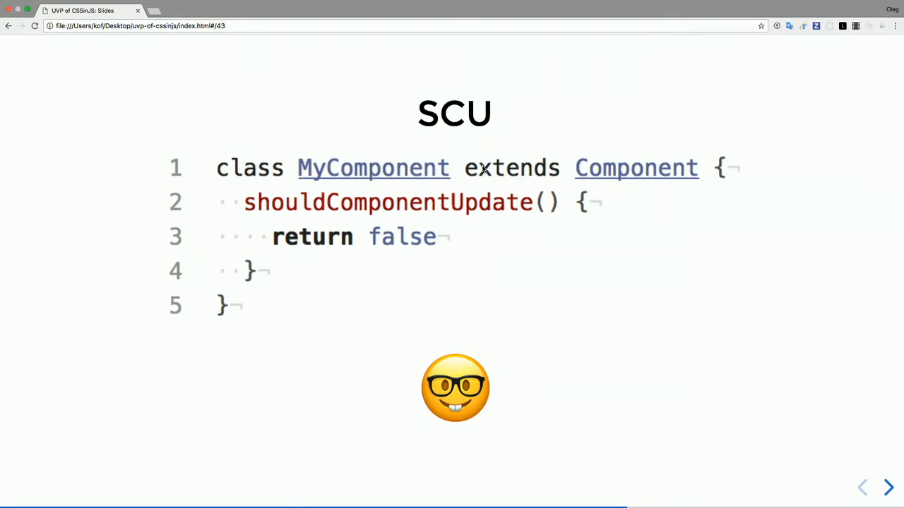
click(888, 487)
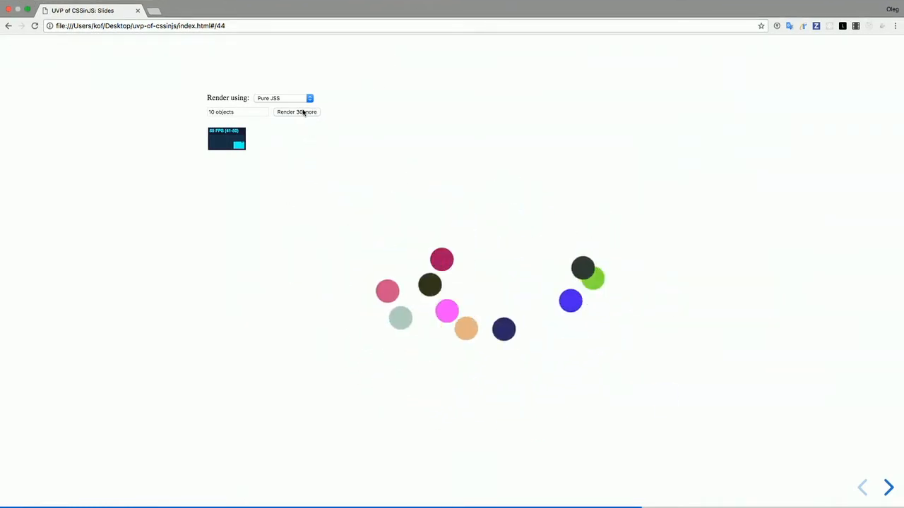
Step: Render 50 more circles seven times to about 340, then list the render-mode options
click(296, 112)
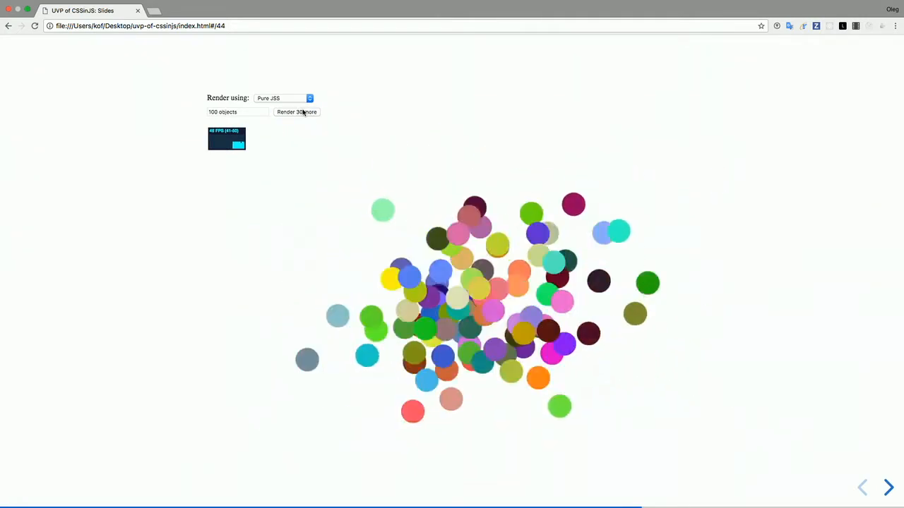
click(297, 111)
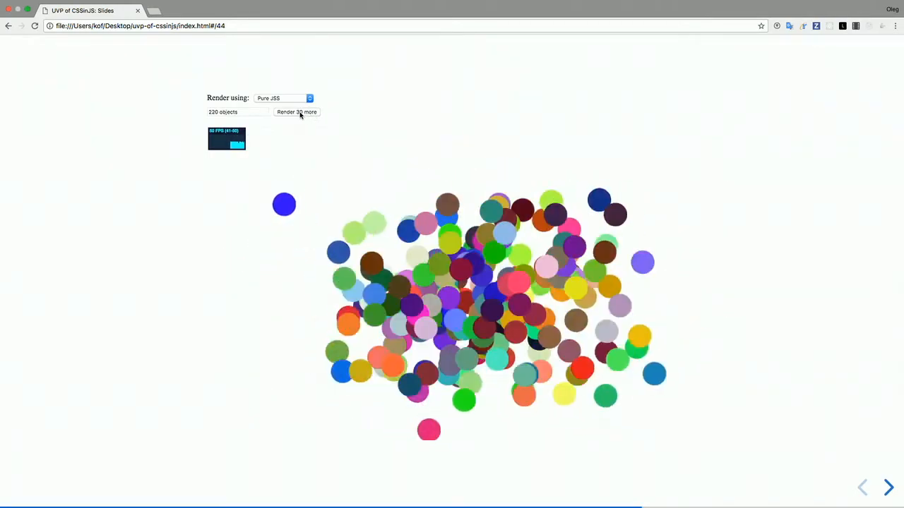
click(297, 111)
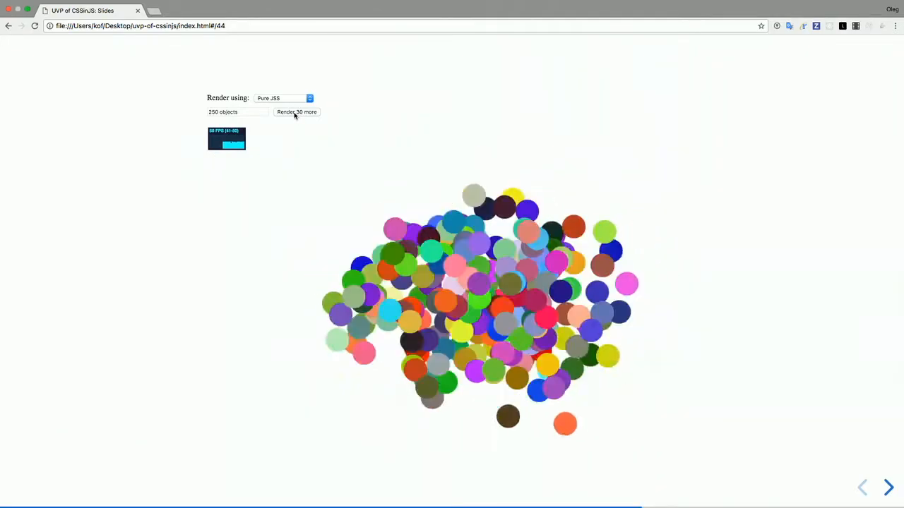
click(297, 111)
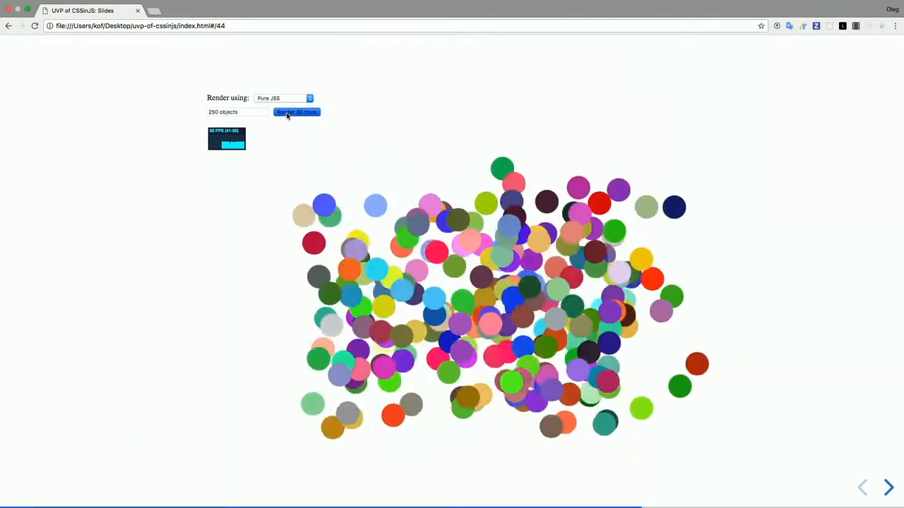
click(297, 112)
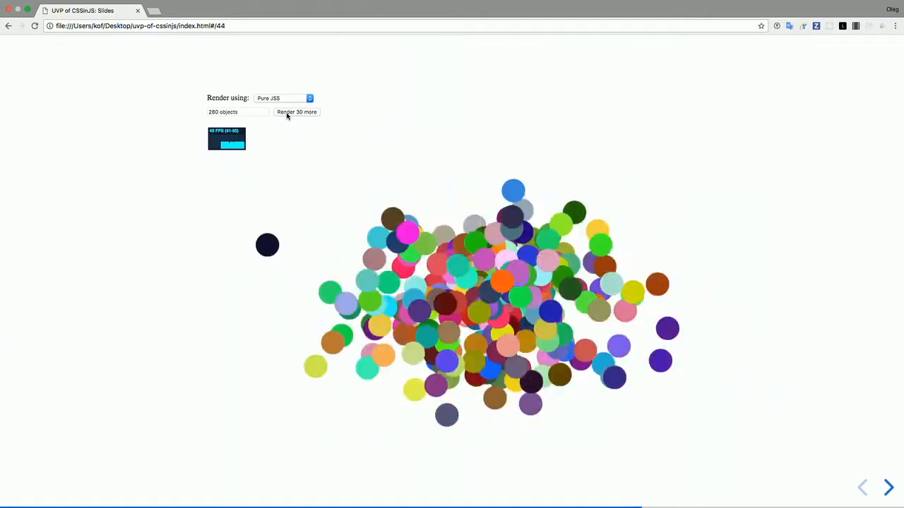
click(296, 112)
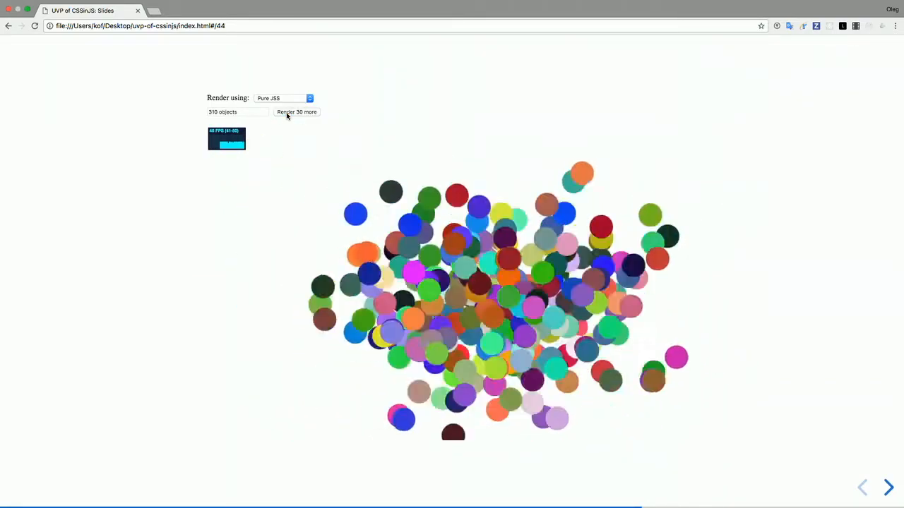
click(297, 111)
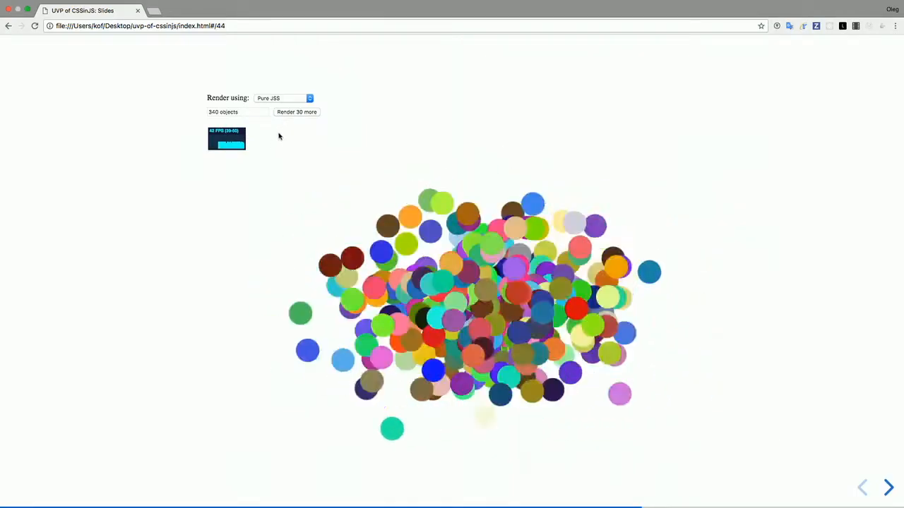
click(282, 98)
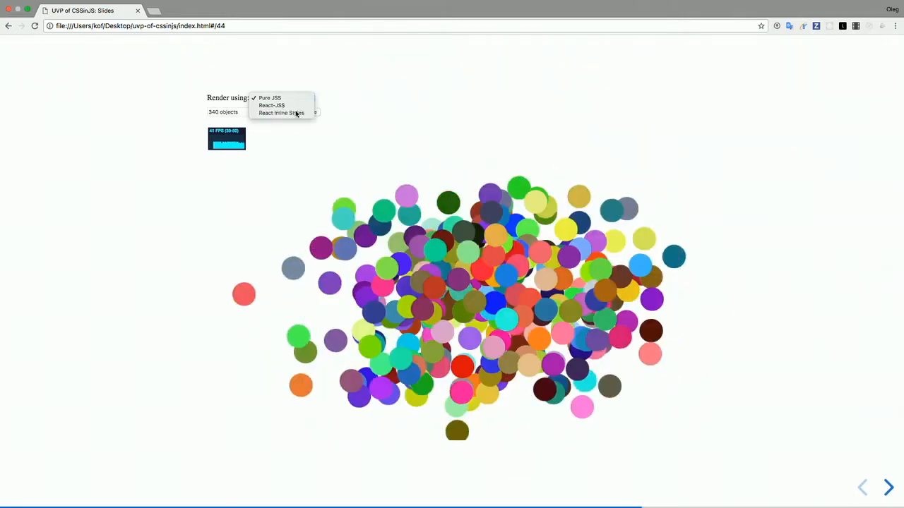
Step: Switch the circle demo to render with React Inline Styles
click(281, 113)
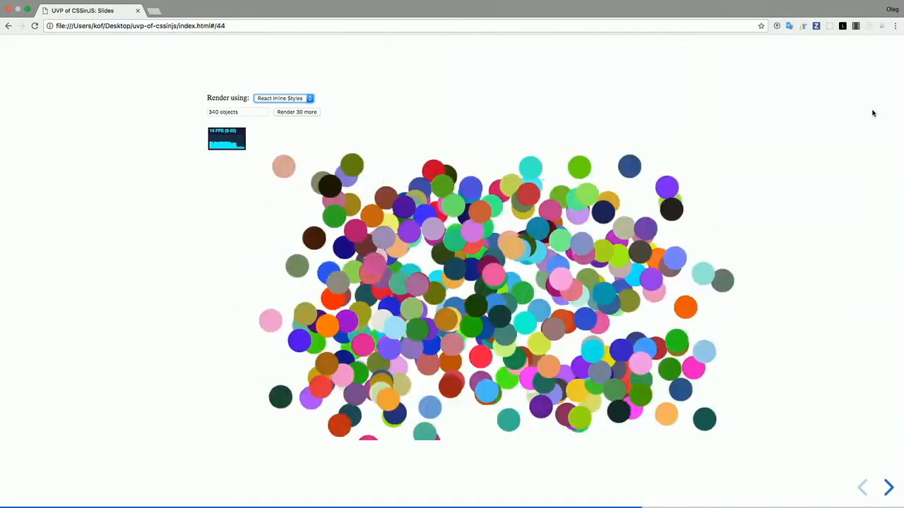
Step: Advance from the circle demo to the Observables slide with the tc39 proposal link
click(888, 487)
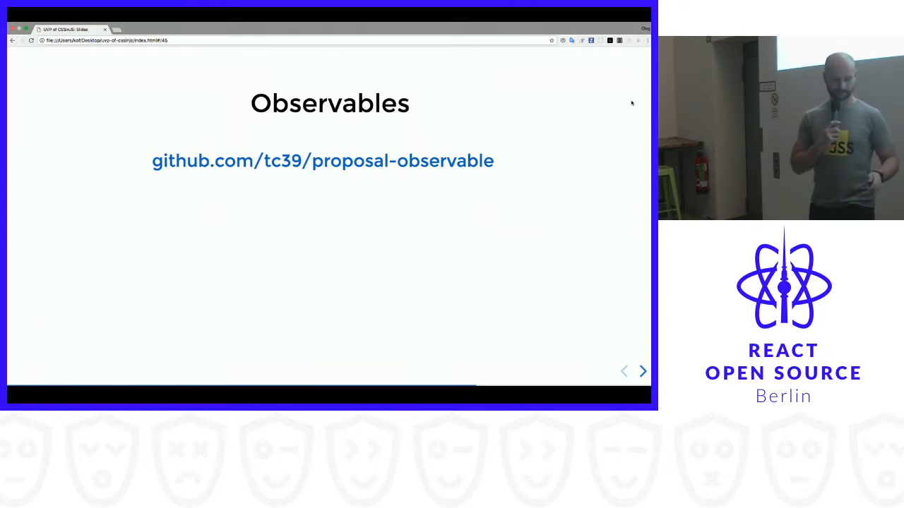
Step: Advance to the Compatible slide listing RxJS, Bacon.js and Kefir
click(641, 371)
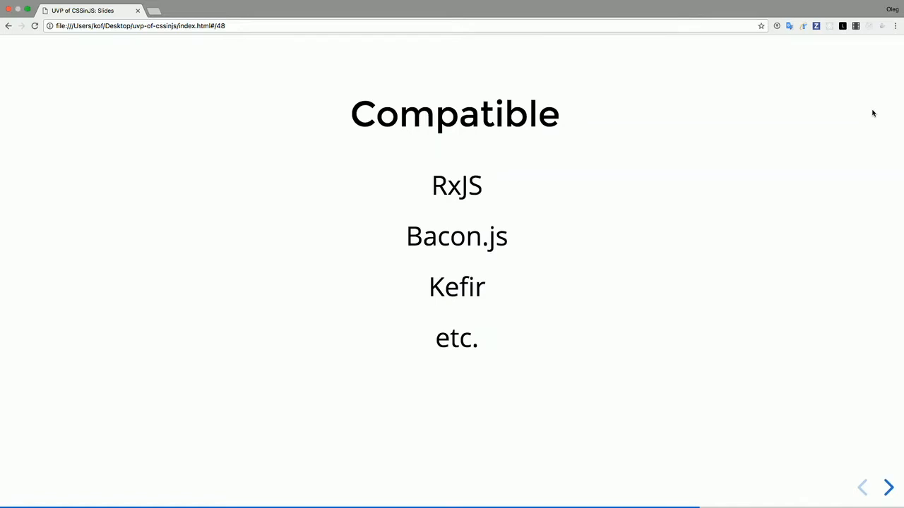
click(888, 487)
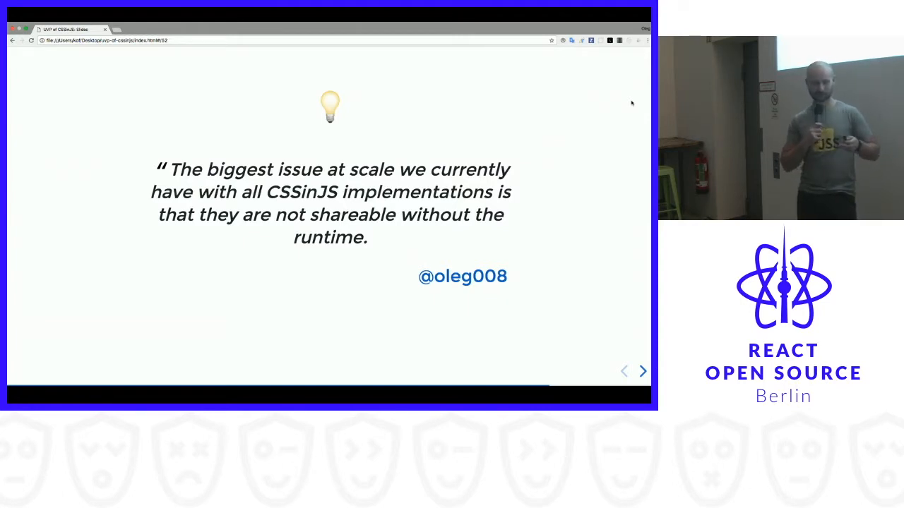
Step: Advance to the Interoperable Style Transfer Format slide with its istf-spec link
click(641, 370)
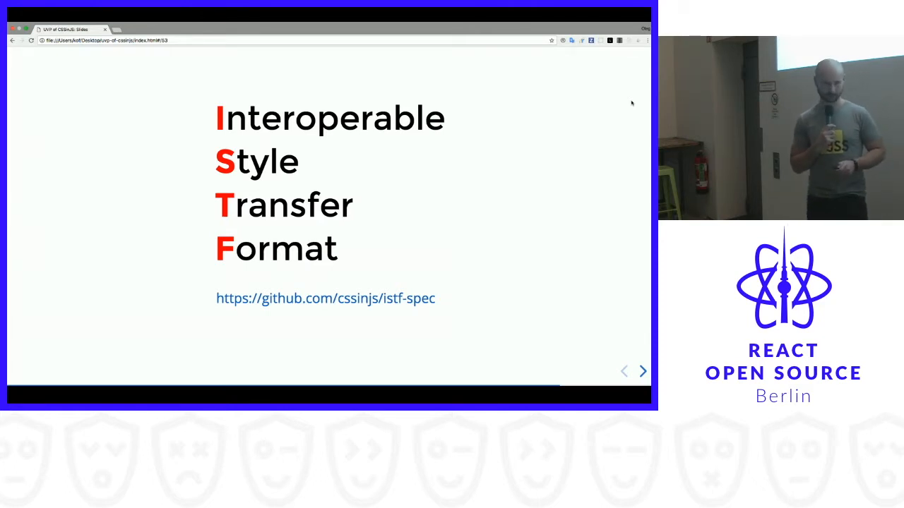
Step: Advance past the contributors slide to 'Interoperable: Publish with X, use with Y'
click(641, 370)
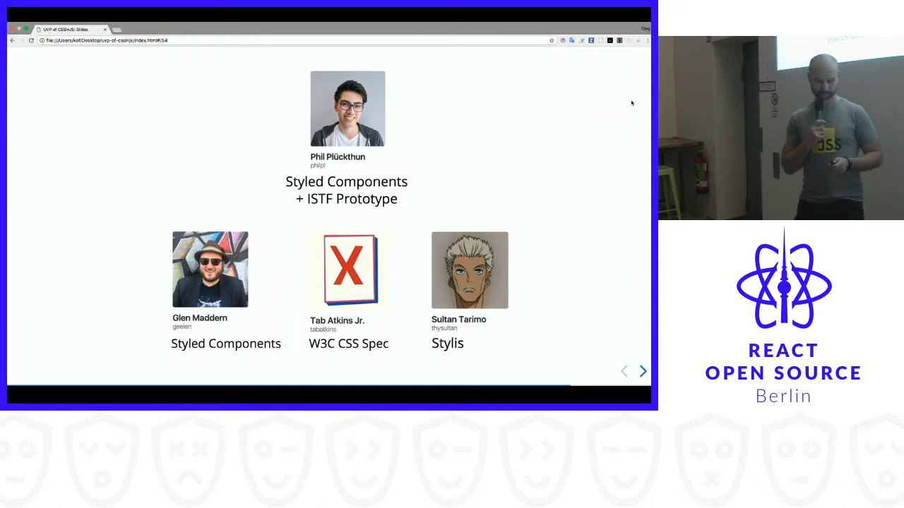
click(641, 370)
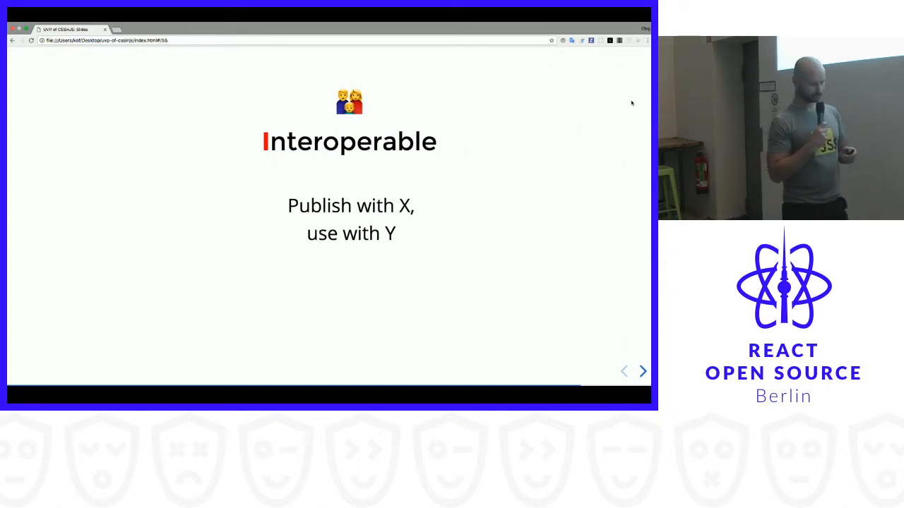
Step: Advance past the Interoperable and Style slides to 'Transfer: Compact, Fast'
click(641, 370)
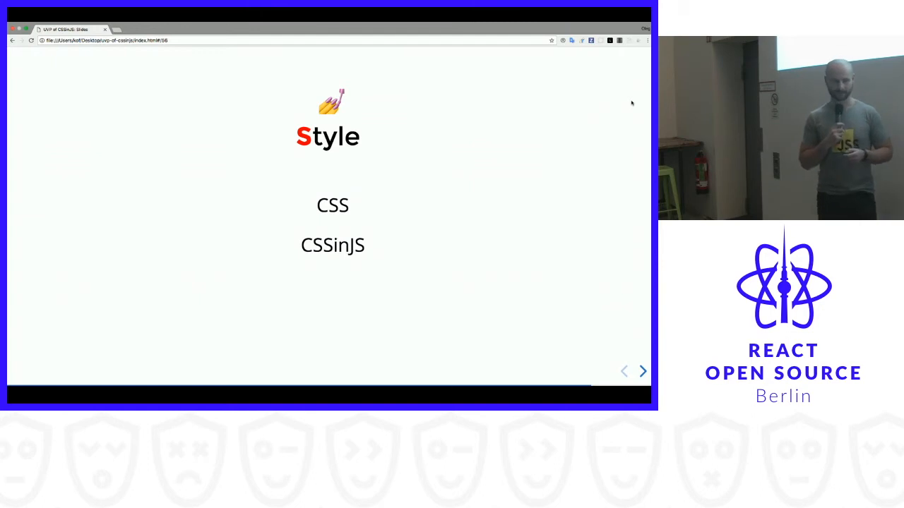
click(641, 370)
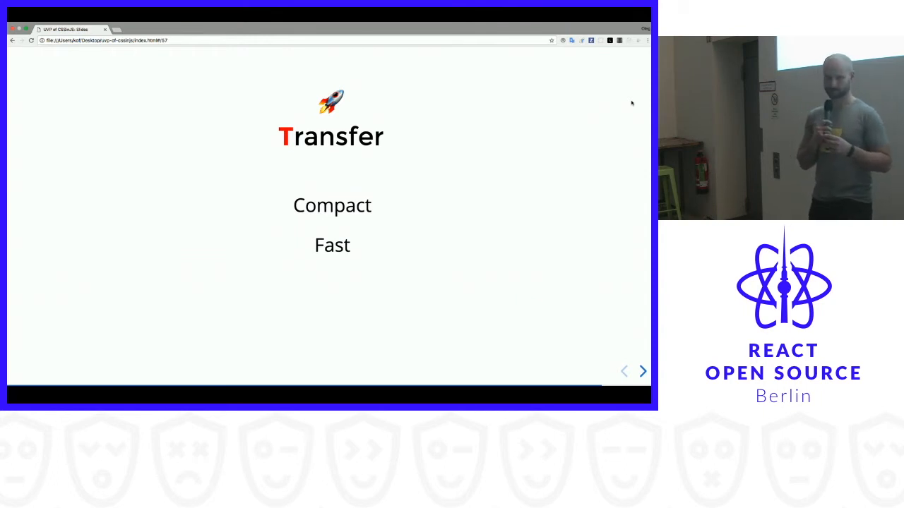
Step: Advance past the Transfer and Format slides to reach the swinging-cat demo
click(641, 370)
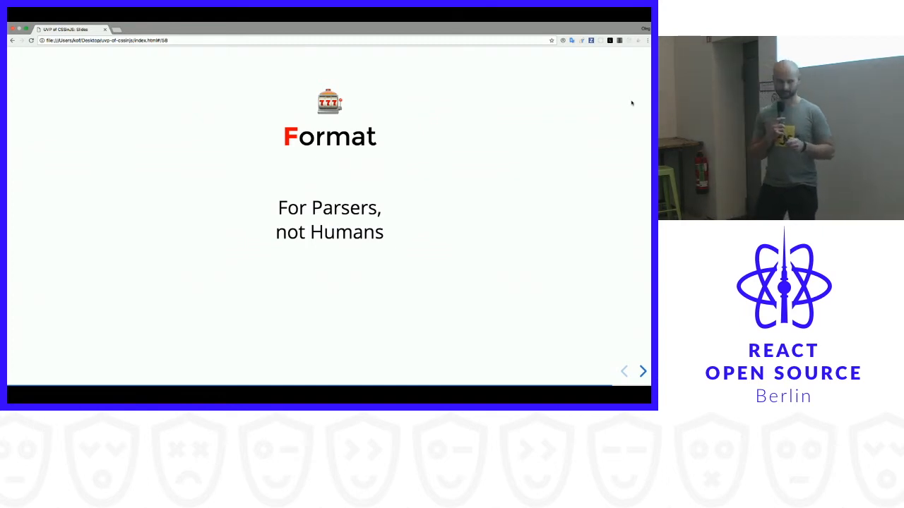
click(641, 370)
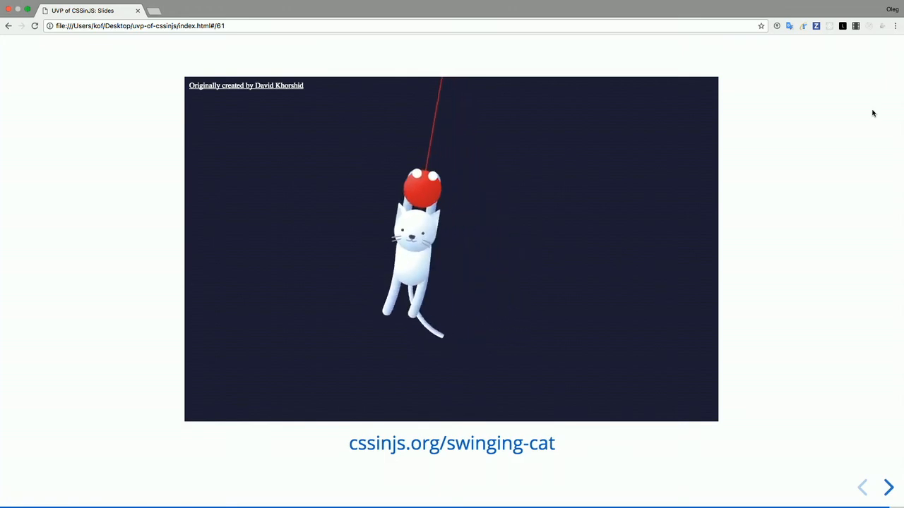
click(887, 487)
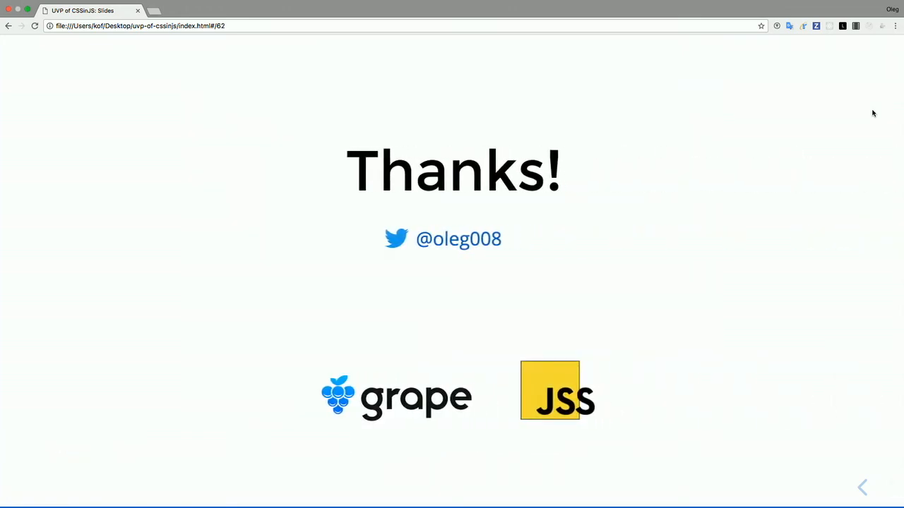